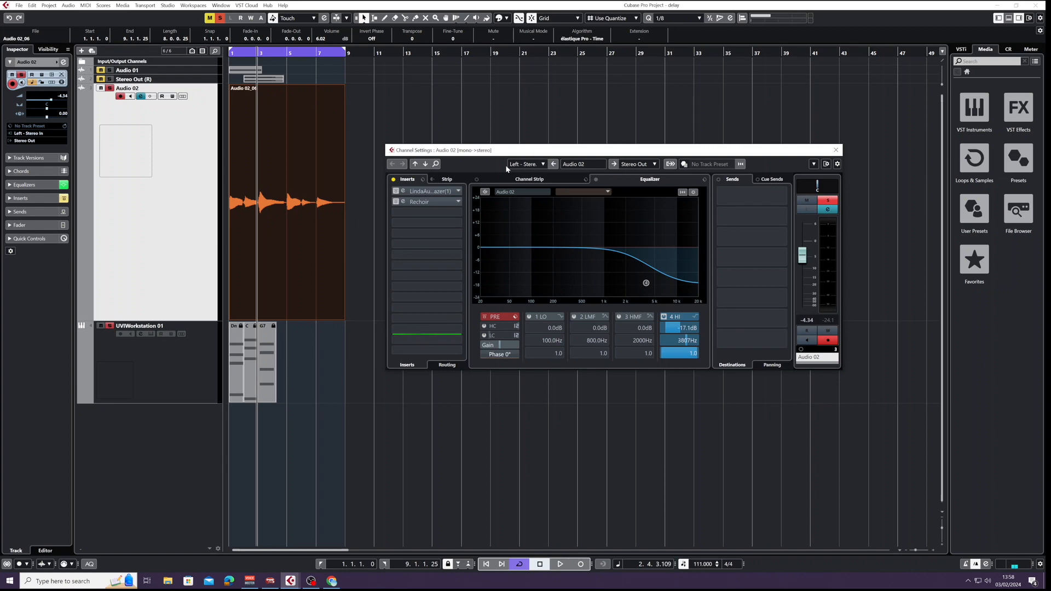
Close and reopen the Audio 02 channel settings to reach its Stargazer insert.
{"action": "left_click", "coordinate": [835, 150]}
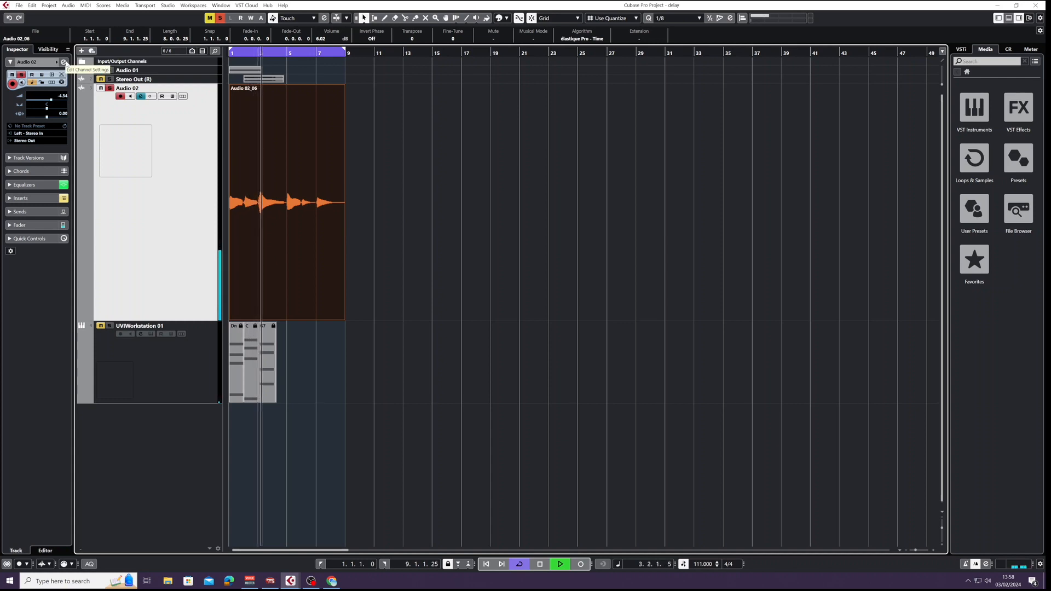
{"action": "left_click", "coordinate": [540, 564]}
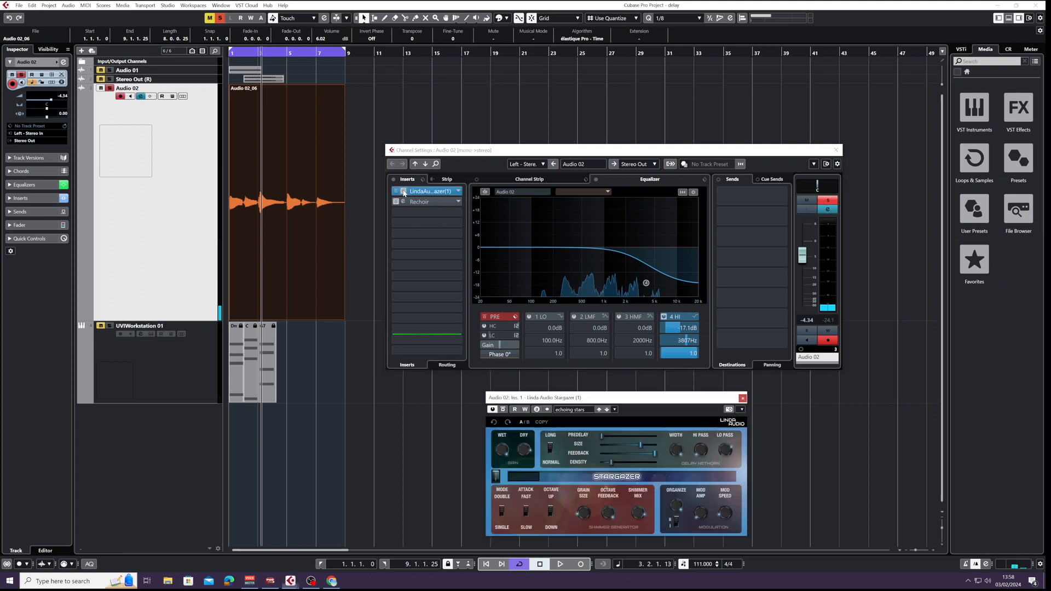
Move the Stargazer editor aside and switch its preset to heaven synth.
{"action": "left_click_drag", "start_coordinate": [583, 398], "coordinate": [566, 108]}
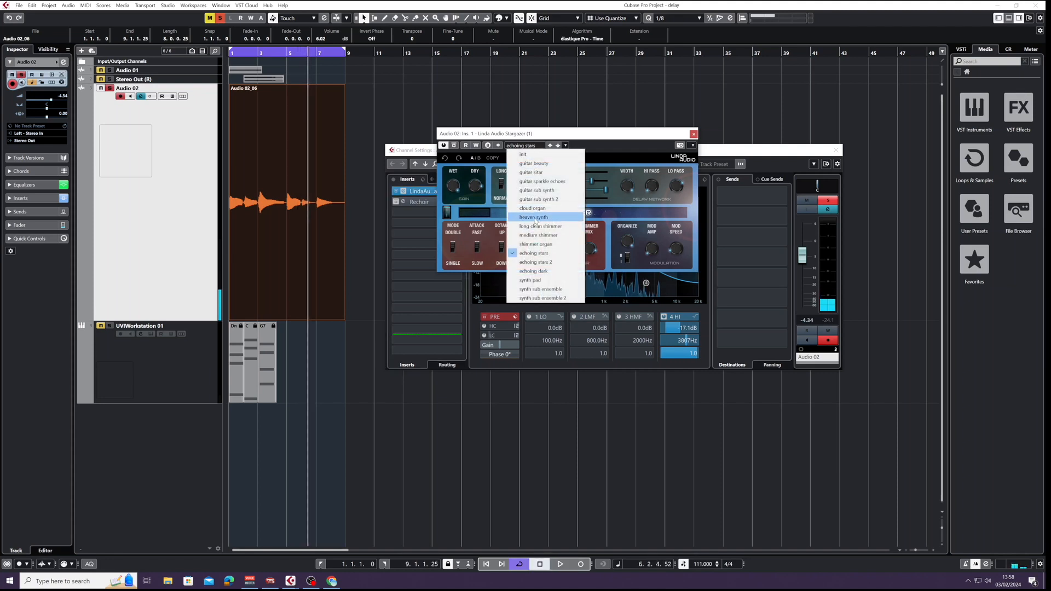
{"action": "left_click", "coordinate": [533, 217]}
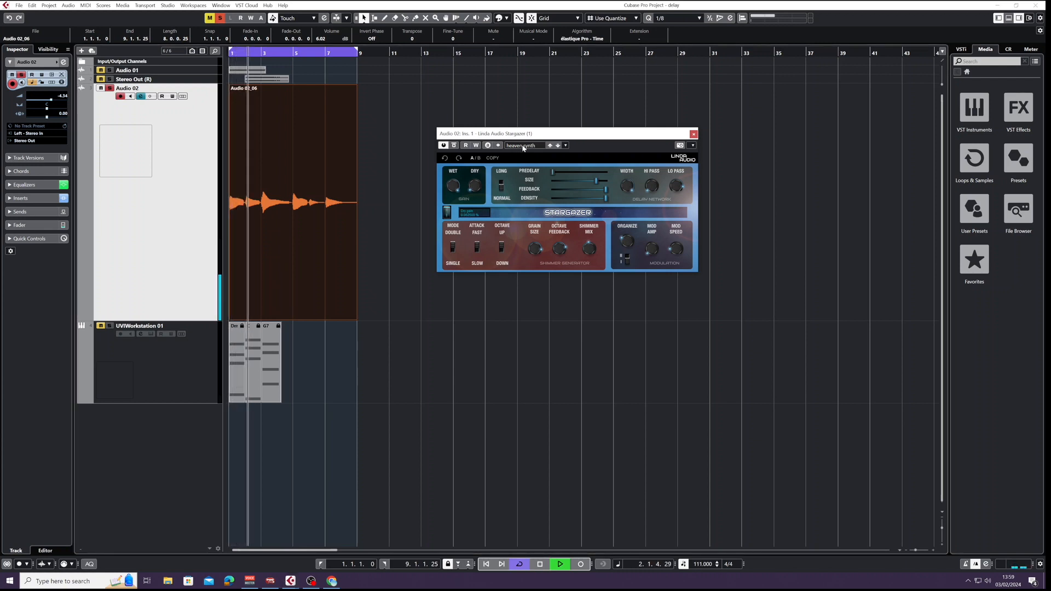
Return the Audio 02 Stargazer to the echoing stars preset and select the UVIWorkstation 01 track.
{"action": "left_click", "coordinate": [526, 146]}
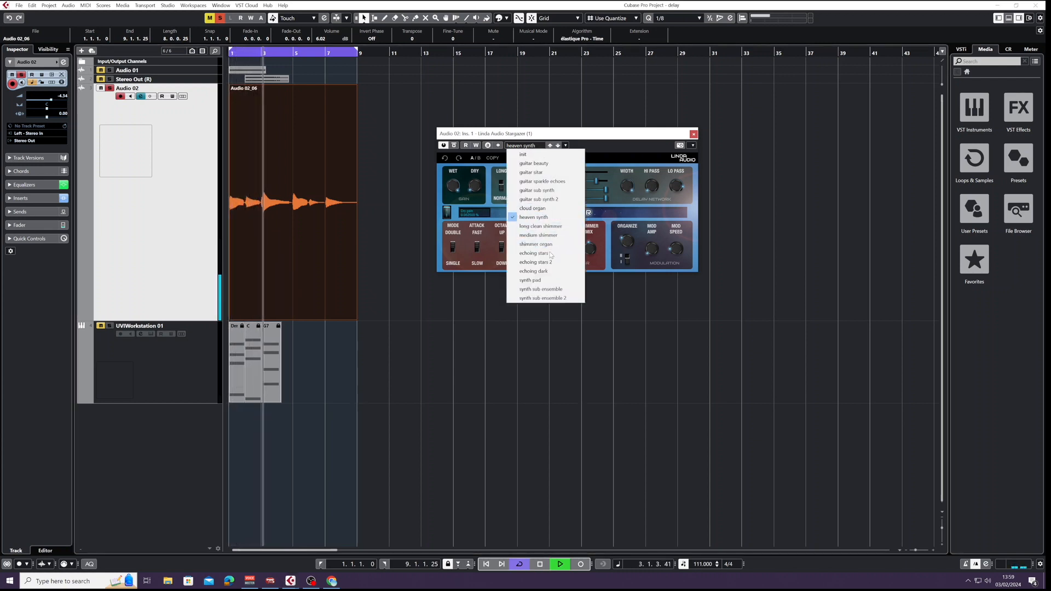
{"action": "left_click", "coordinate": [533, 253]}
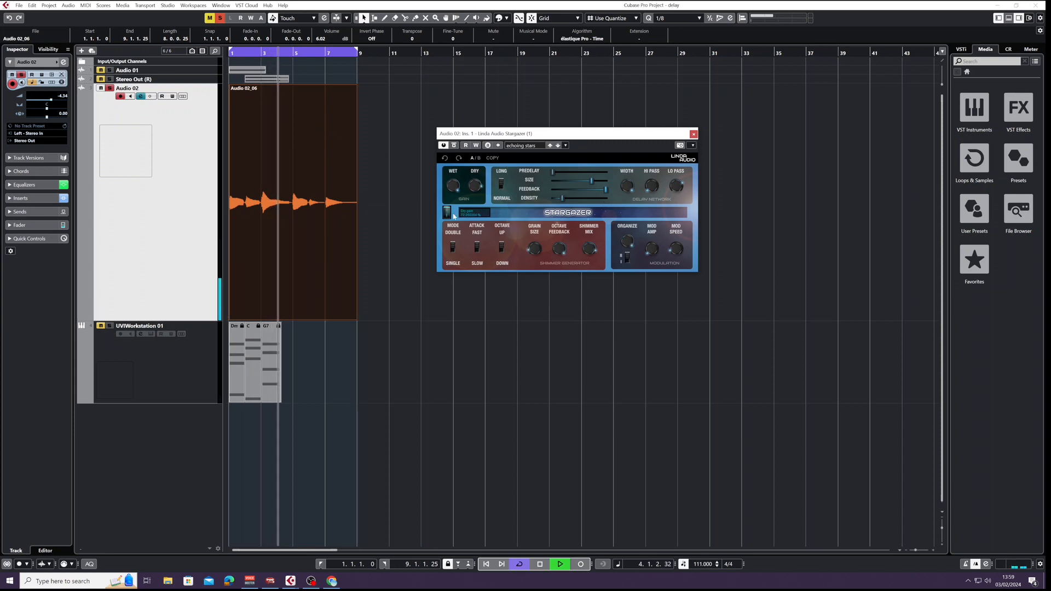
{"action": "left_click", "coordinate": [559, 564]}
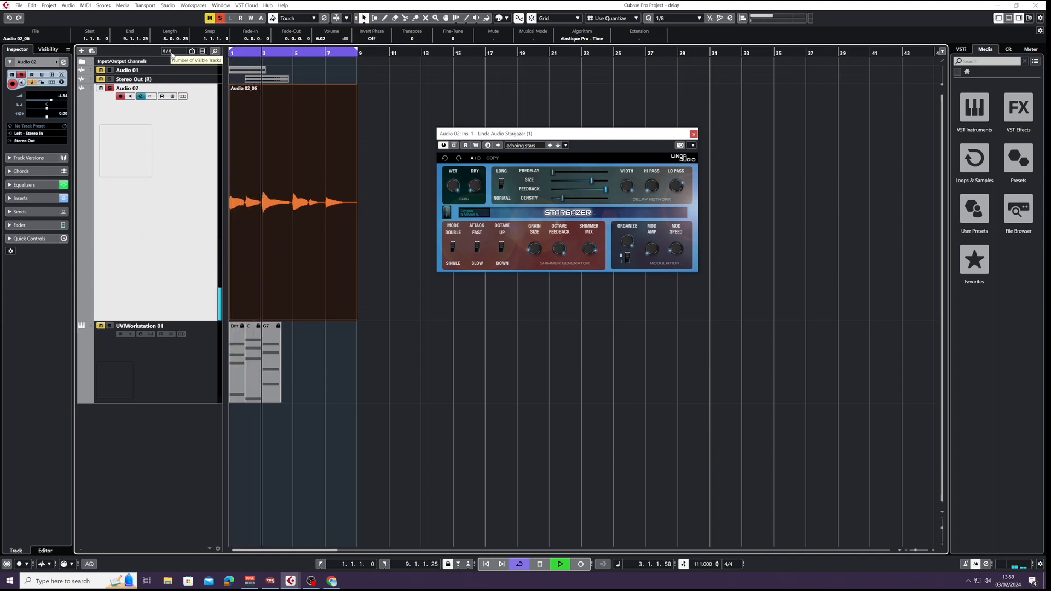
{"action": "left_click", "coordinate": [539, 563]}
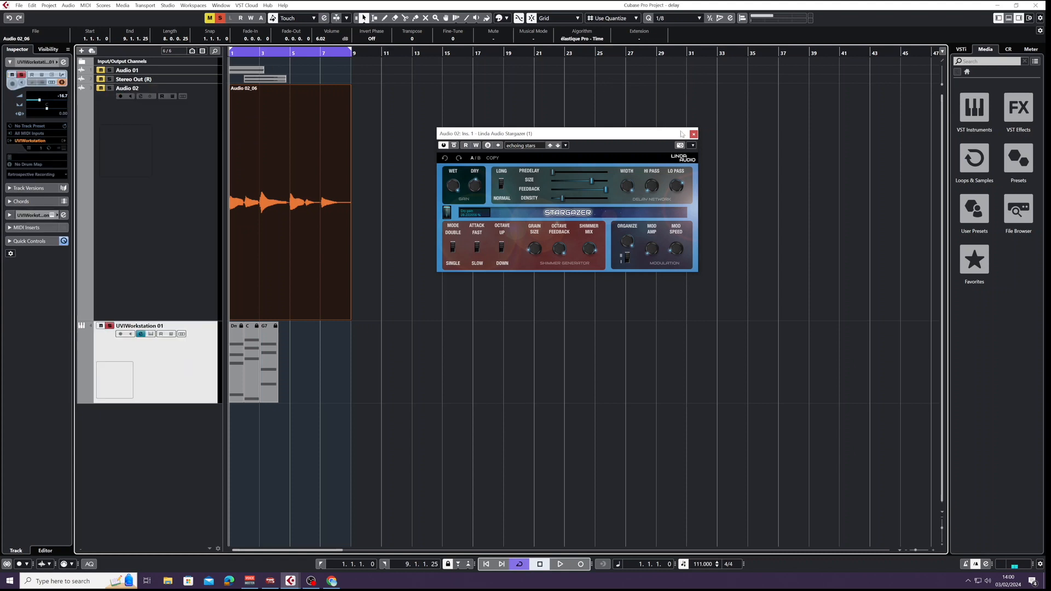
Close the Audio 02 reverb and view UVIWorkstation 01's Stargazer heaven synth insert in its channel settings.
{"action": "left_click", "coordinate": [693, 133]}
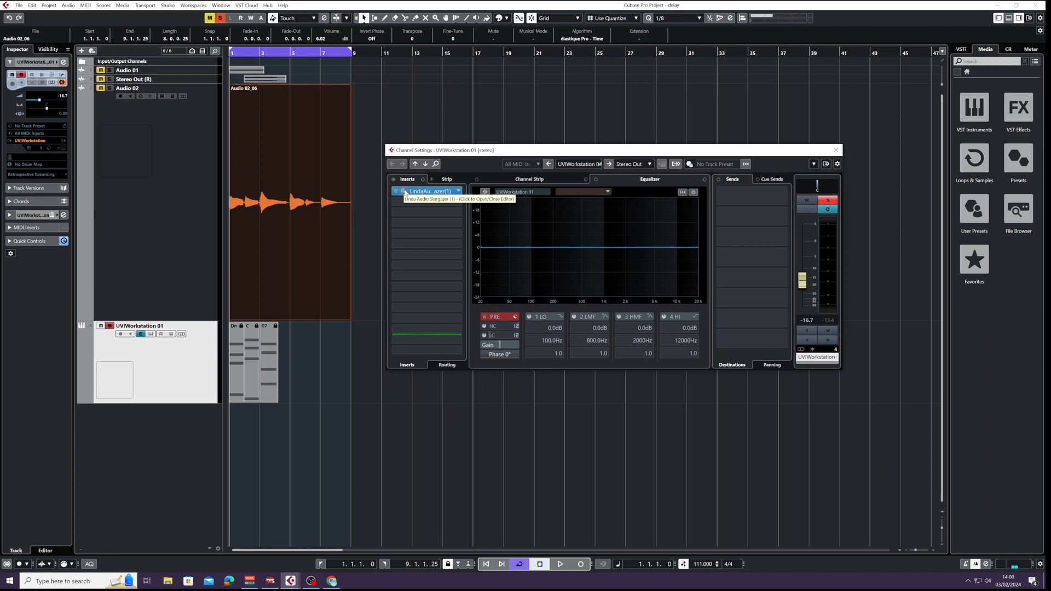
{"action": "left_click", "coordinate": [400, 191]}
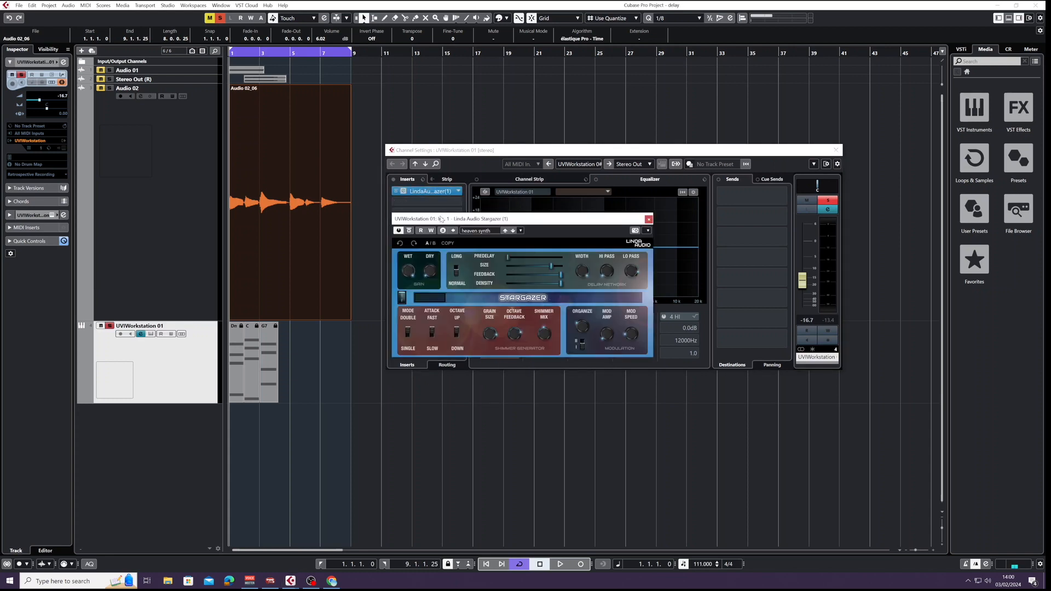
{"action": "left_click", "coordinate": [559, 564]}
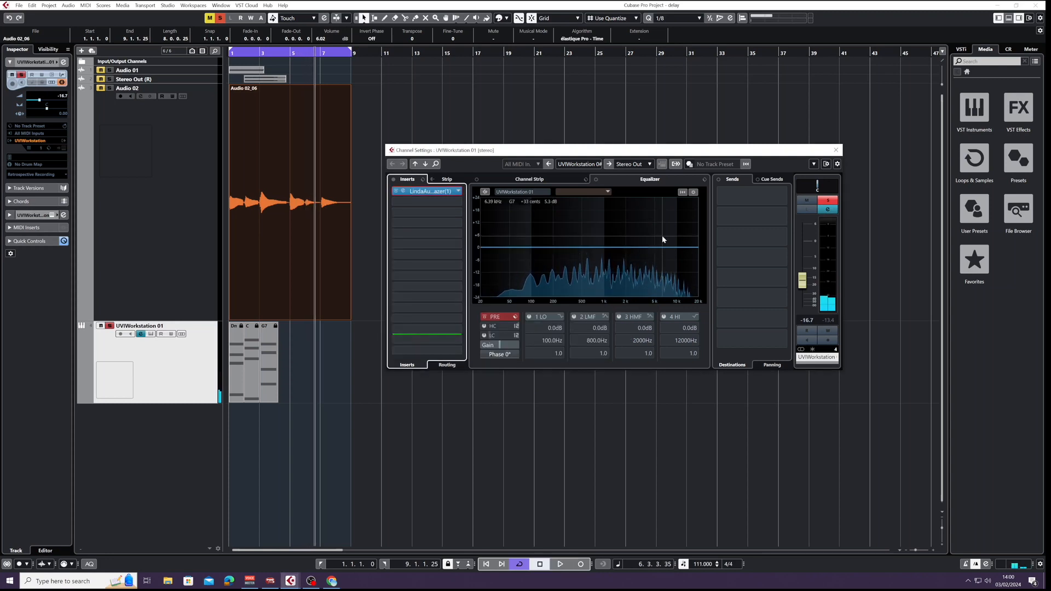
{"action": "left_click", "coordinate": [835, 150]}
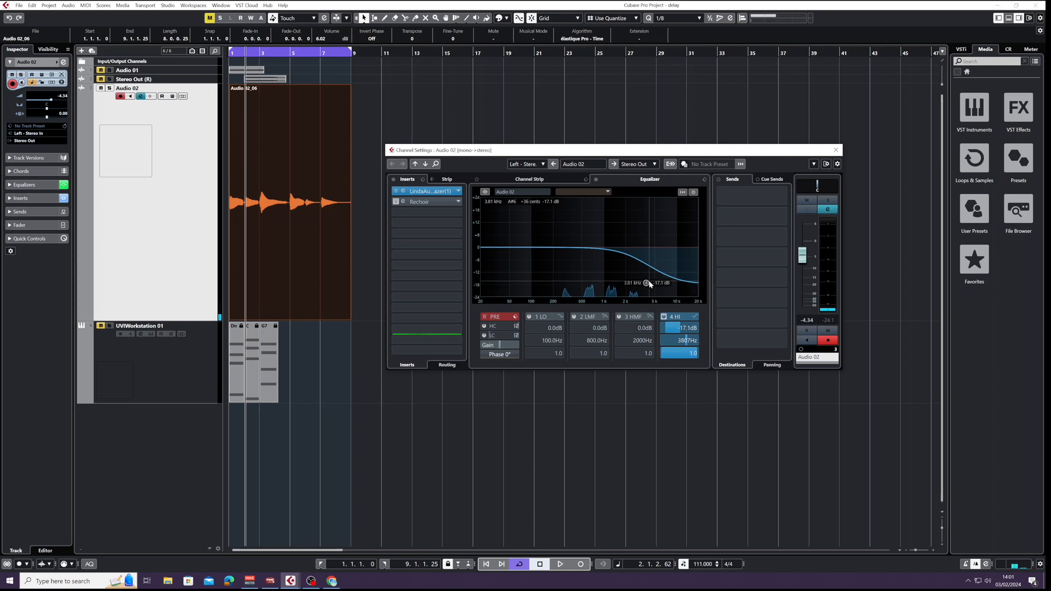
Ease the Audio 02 high band to about 4.39 kHz at -15.7 dB and check its Stargazer reverb.
{"action": "left_click_drag", "start_coordinate": [645, 282], "coordinate": [650, 279]}
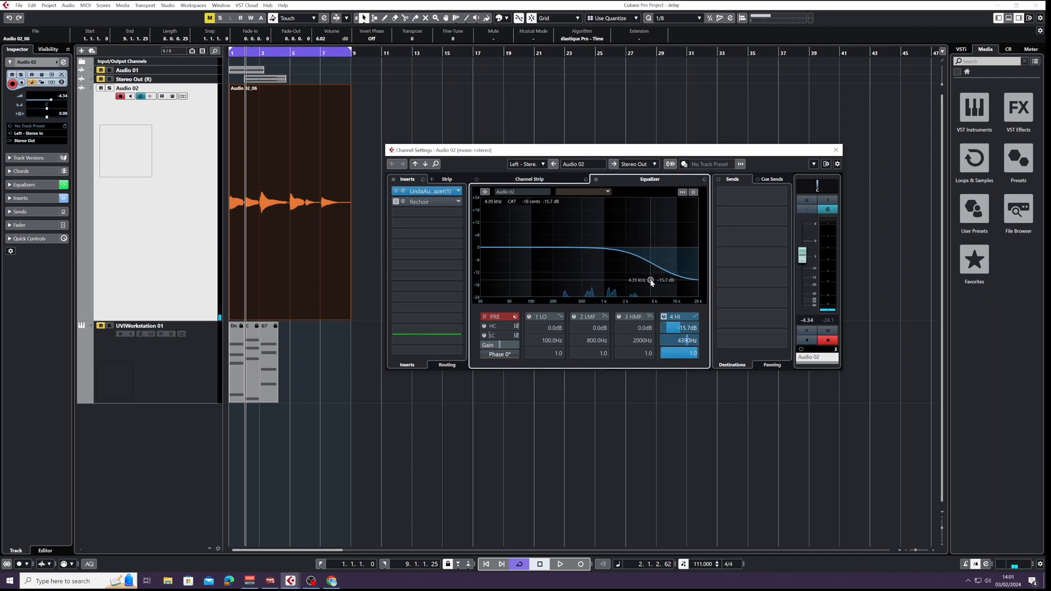
{"action": "left_click", "coordinate": [404, 191]}
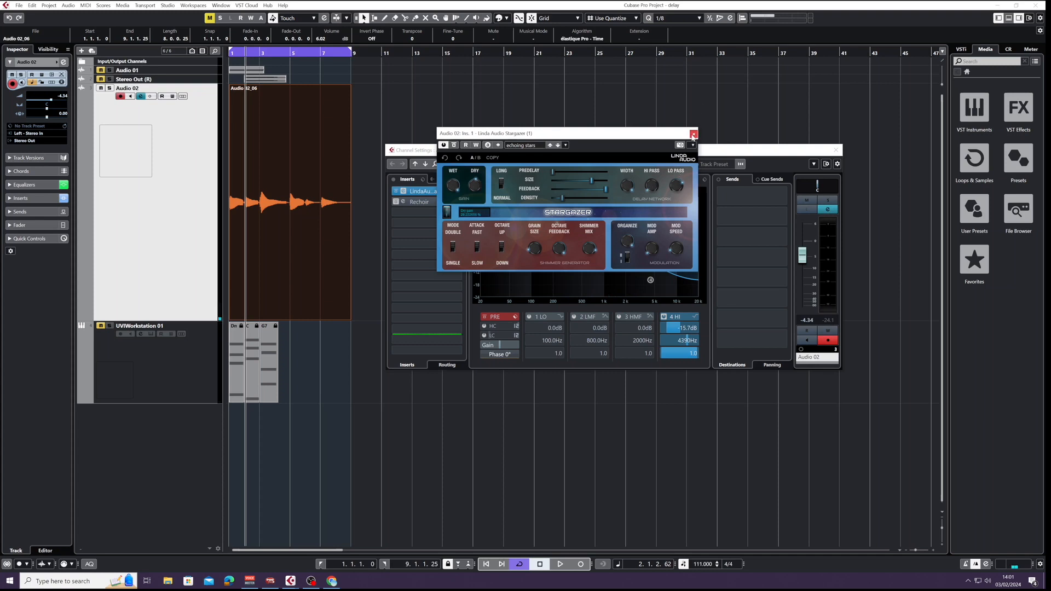
{"action": "left_click", "coordinate": [694, 134]}
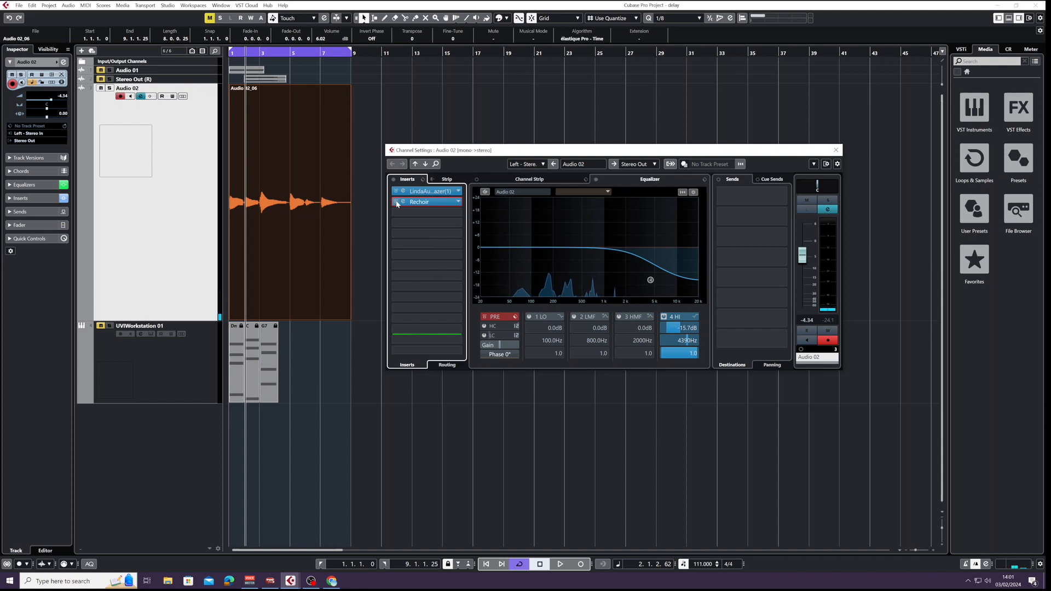
Activate the ReChoir delay insert on Audio 02 and bring up its editor.
{"action": "left_click", "coordinate": [835, 150]}
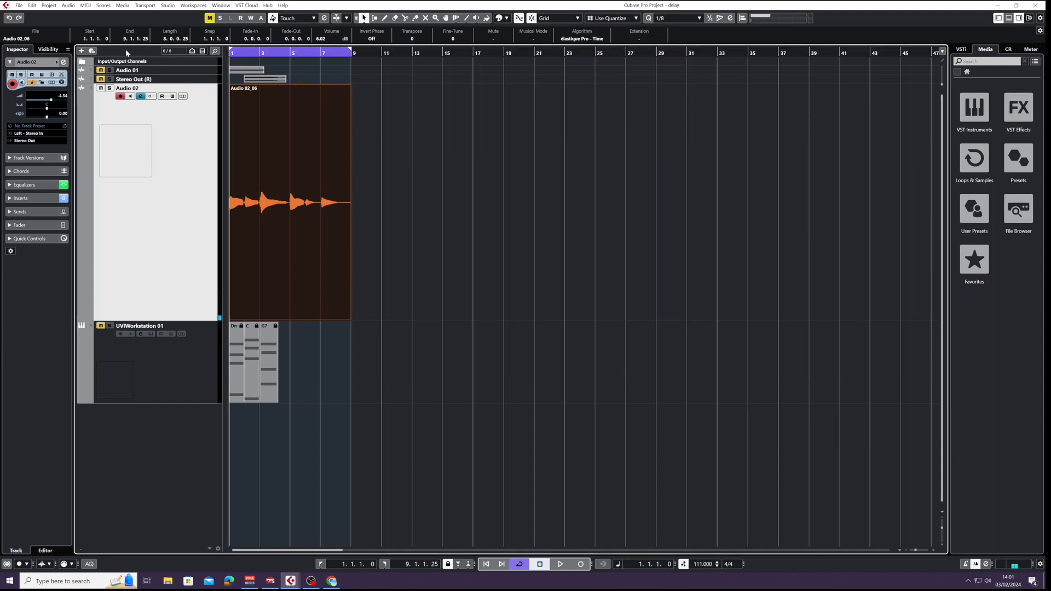
{"action": "left_click", "coordinate": [559, 564]}
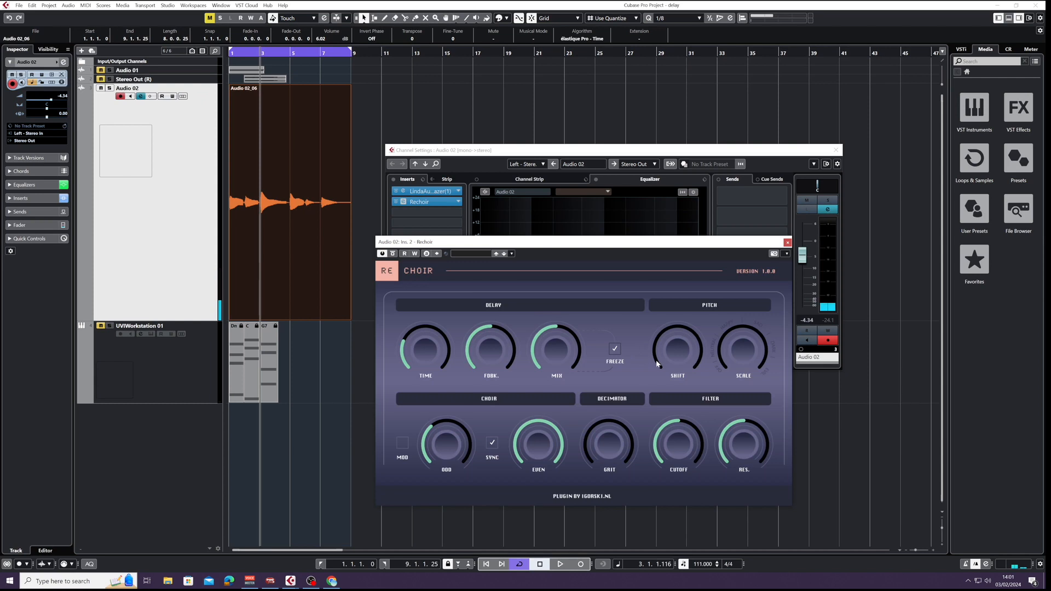
{"action": "left_click", "coordinate": [559, 563]}
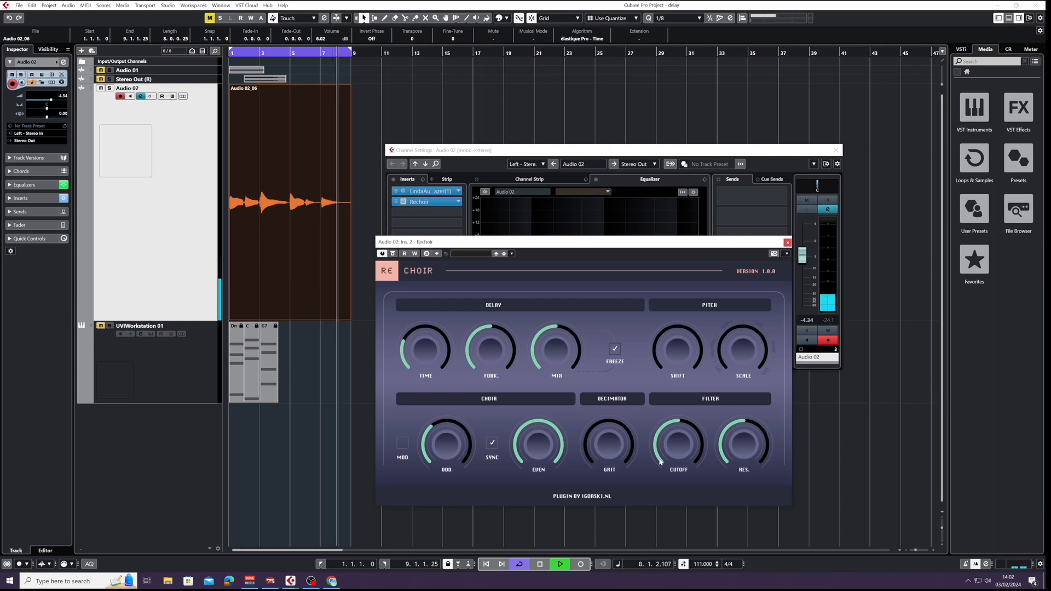
{"action": "left_click", "coordinate": [540, 563]}
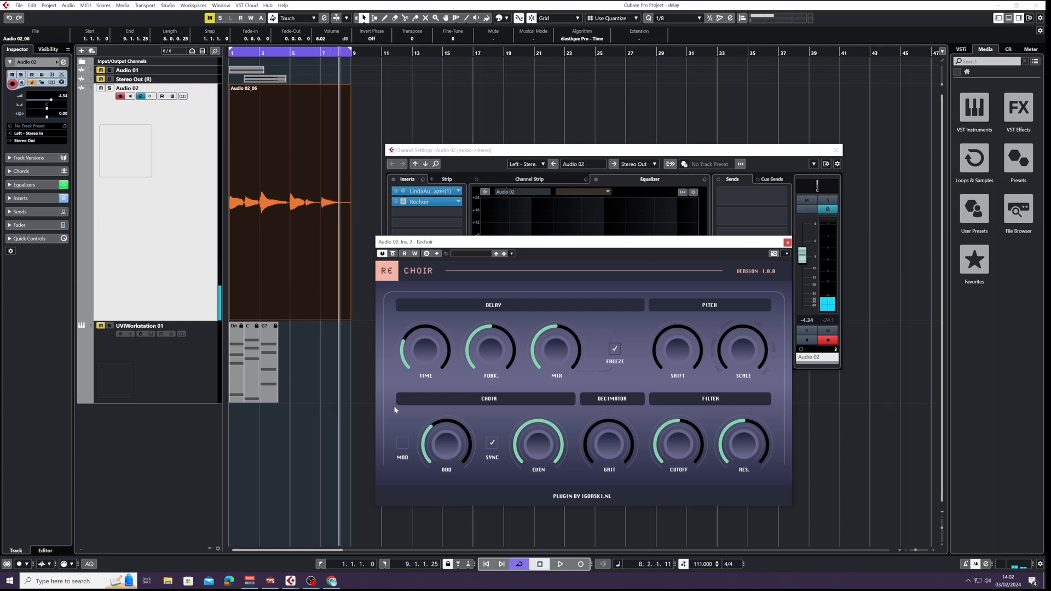